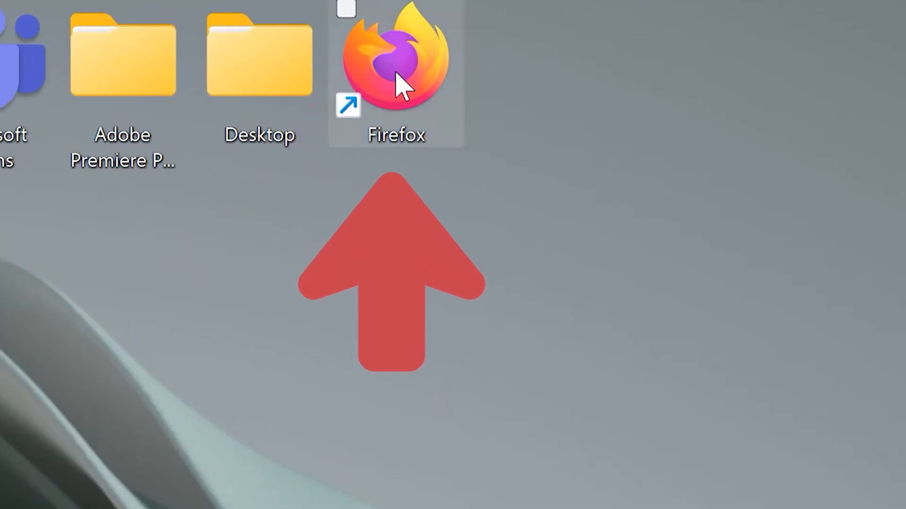
# Step: Launch Firefox and go to foldermarker.com to reach the Folder Marker download page
pyautogui.doubleClick(395, 60)
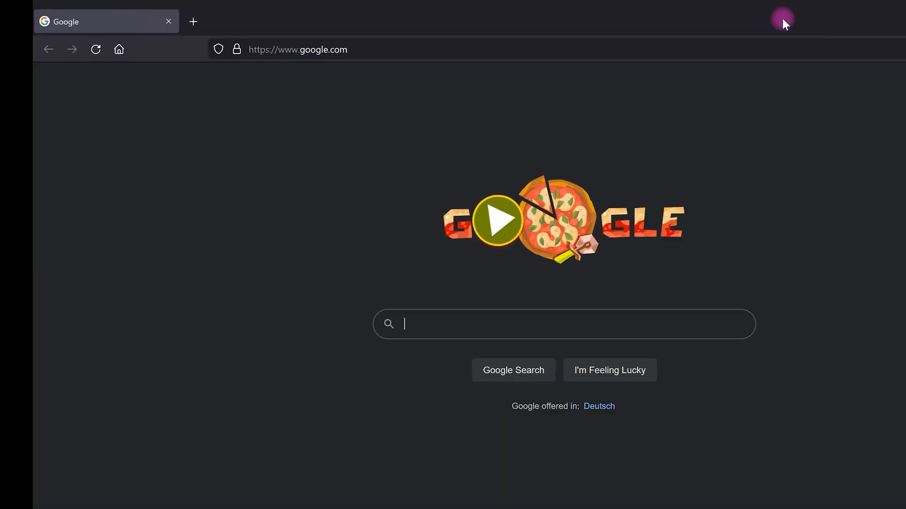
pyautogui.write('foldermarker.com')
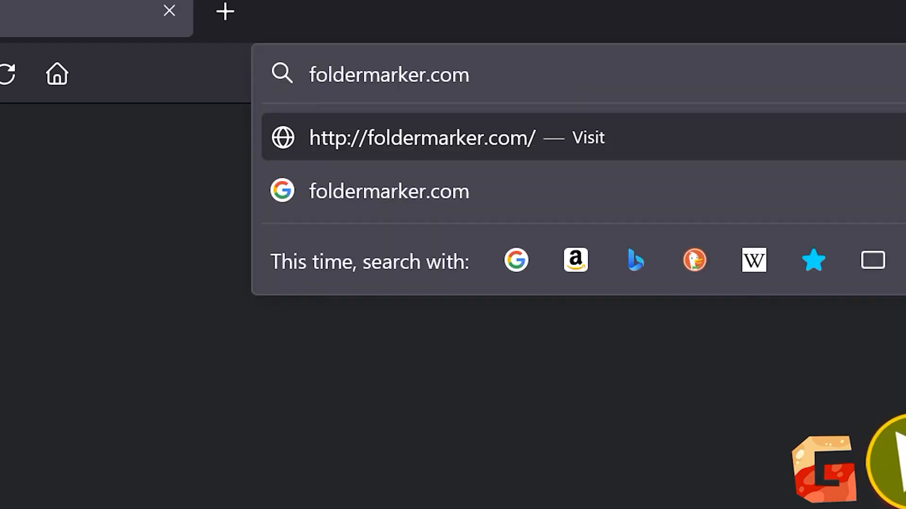
pyautogui.click(422, 138)
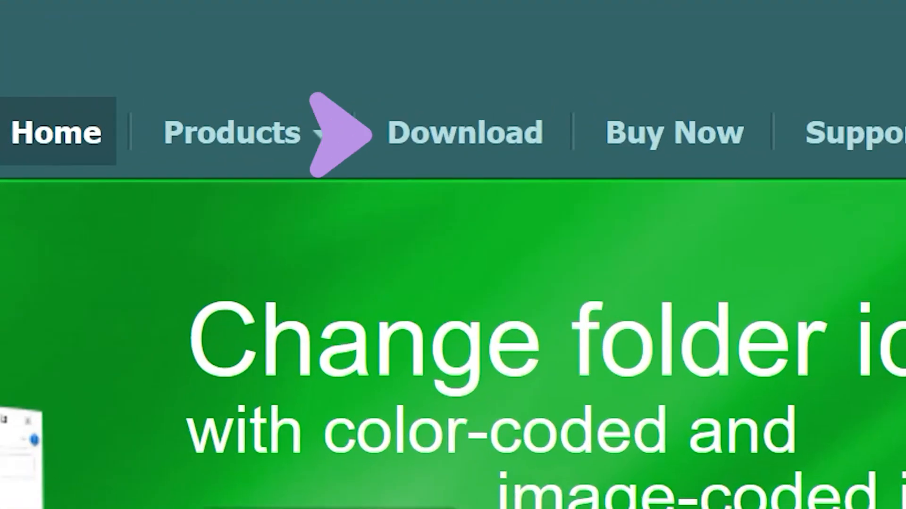
pyautogui.moveTo(465, 133)
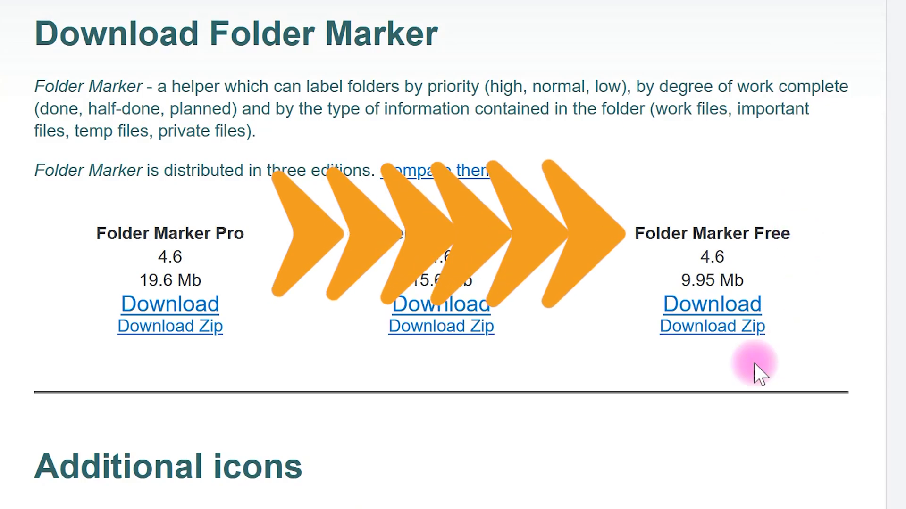
pyautogui.moveTo(762, 141)
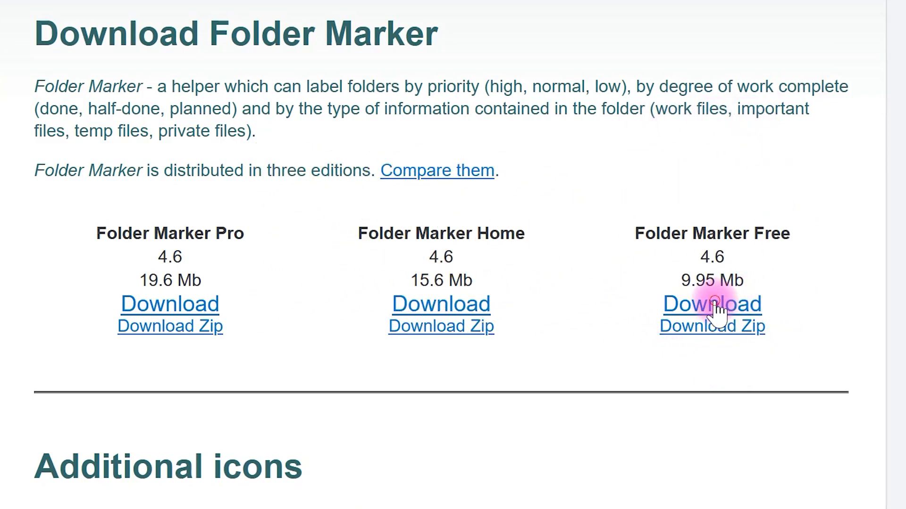
# Step: Download and save the FolderMarkerFree.exe installer, then show it in the downloads list
pyautogui.click(711, 304)
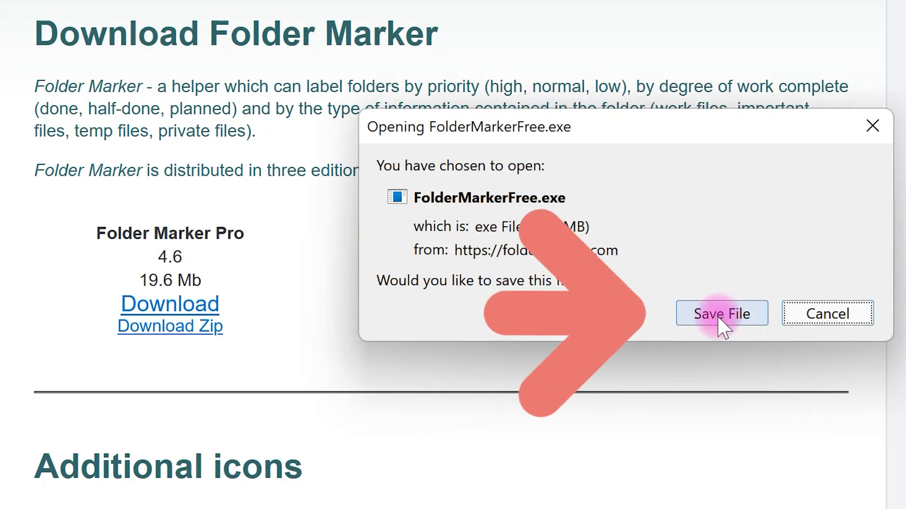
pyautogui.click(721, 313)
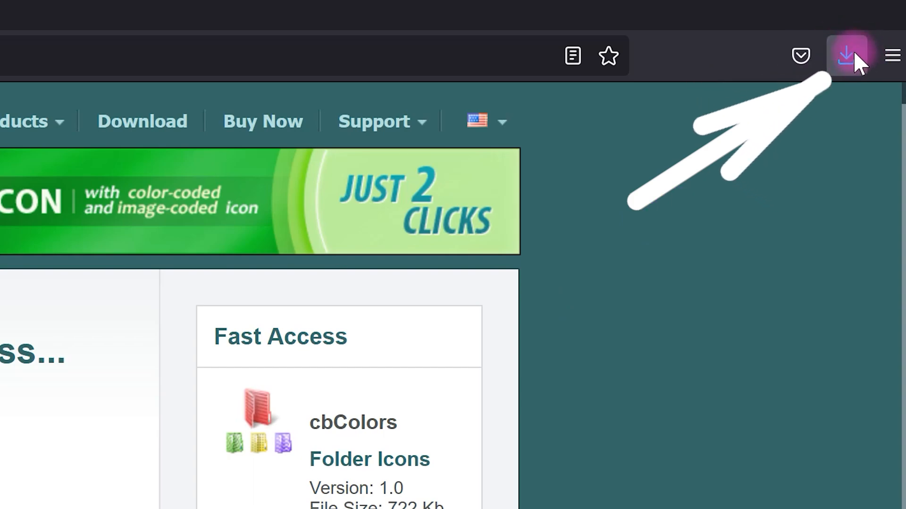
pyautogui.click(845, 56)
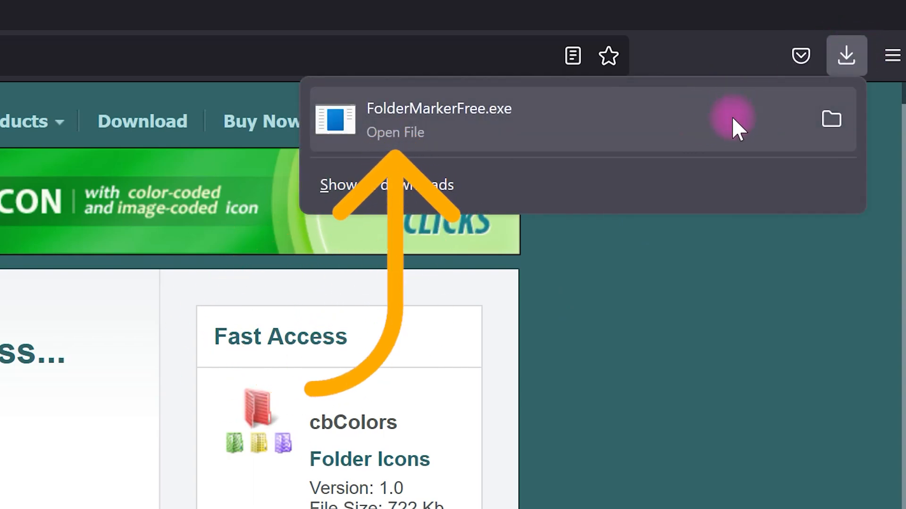
# Step: Run FolderMarkerFree.exe, pass the welcome screen and accept the license agreement
pyautogui.click(396, 132)
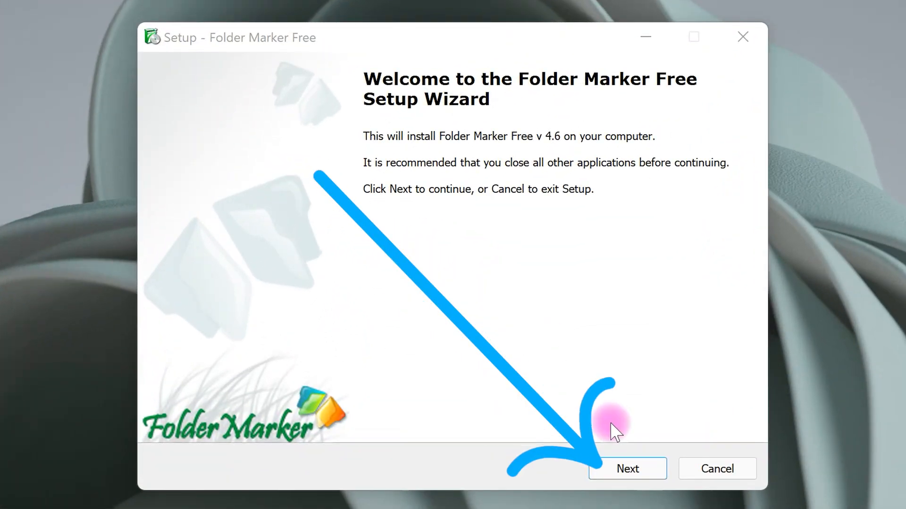
pyautogui.click(626, 469)
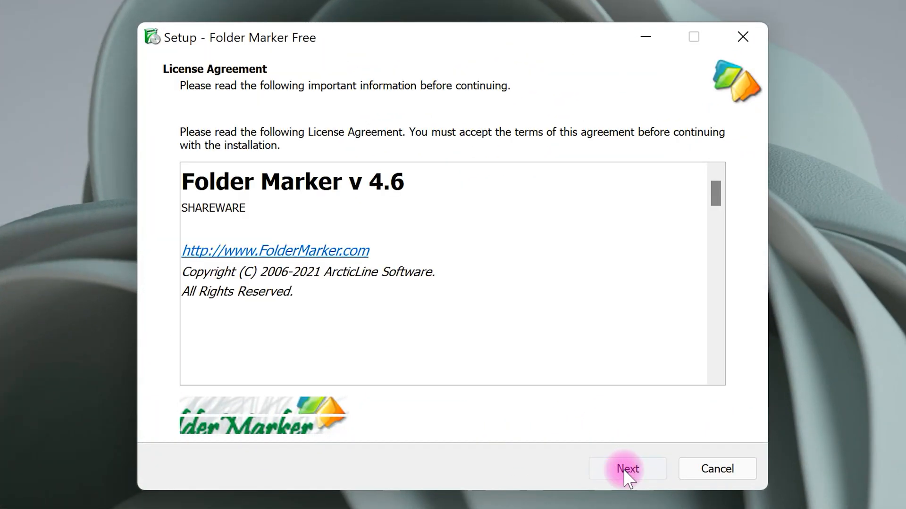
pyautogui.click(626, 469)
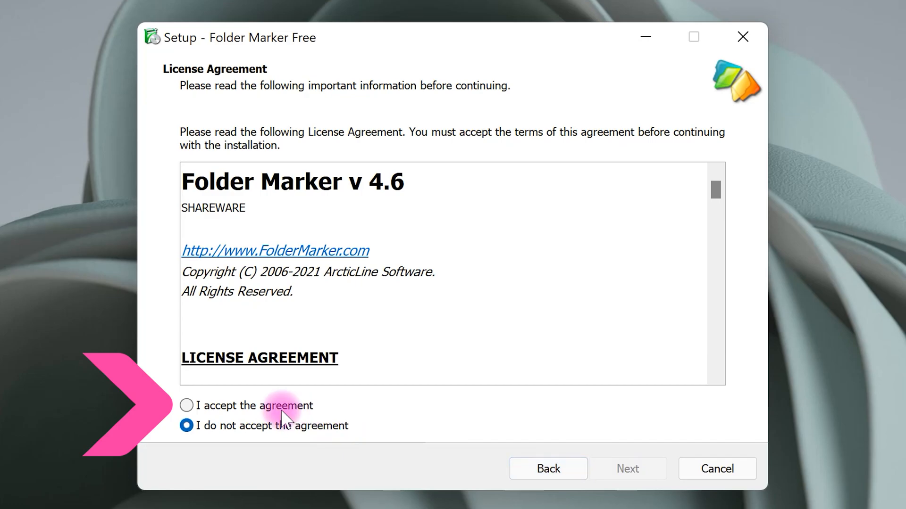
pyautogui.click(186, 406)
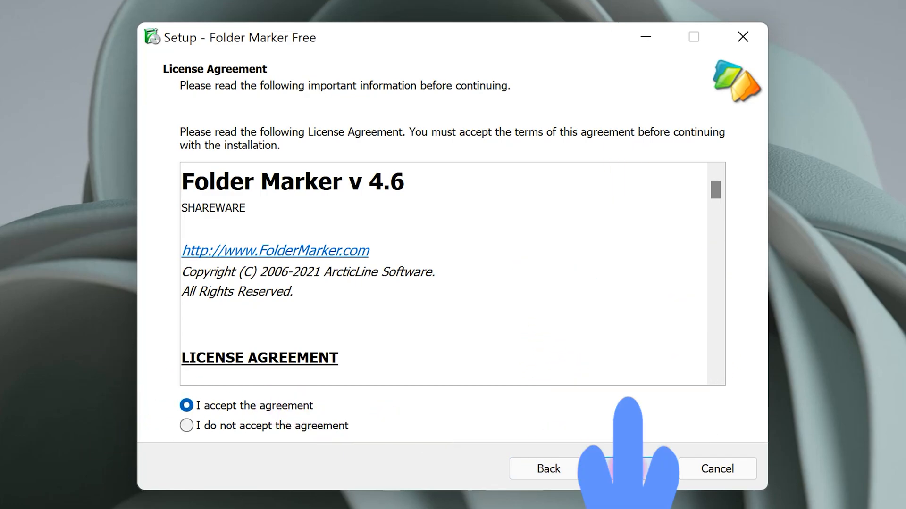
pyautogui.click(627, 469)
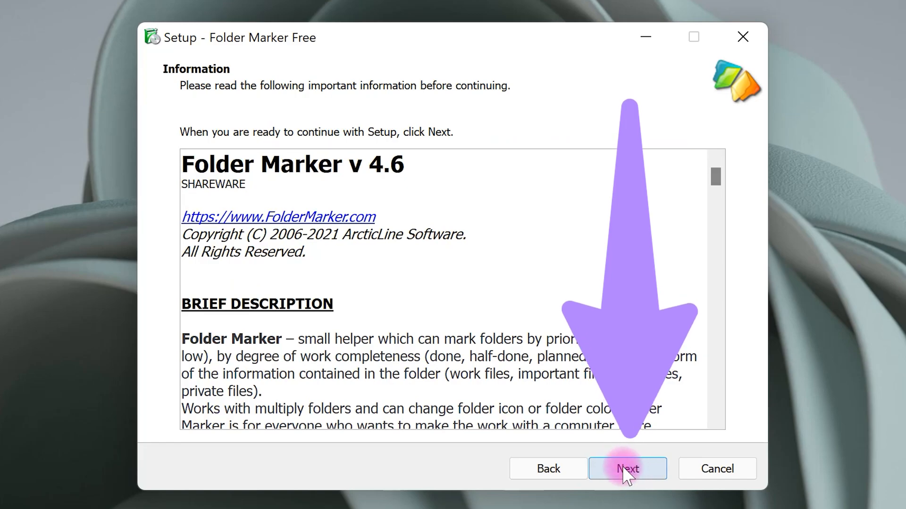
# Step: Install Folder Marker Free with the default location, Start Menu folder and desktop icon, then finish and launch it
pyautogui.click(626, 469)
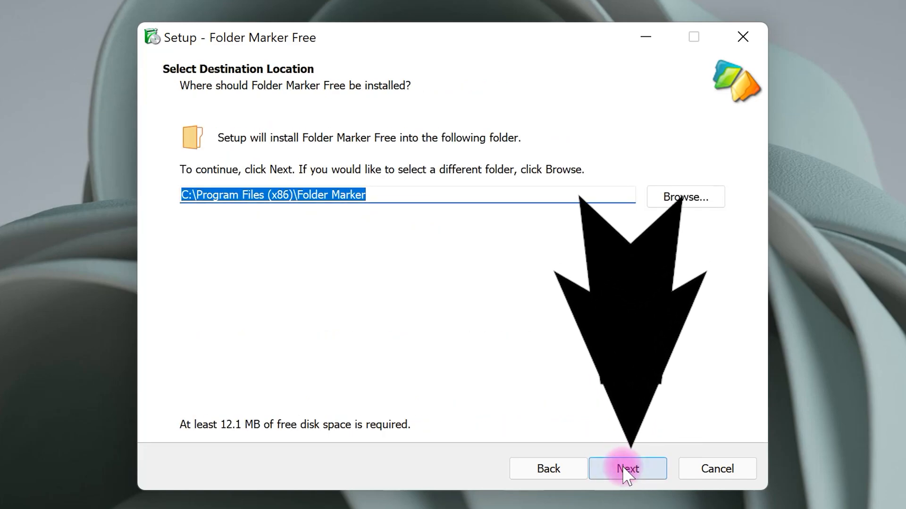
pyautogui.click(627, 469)
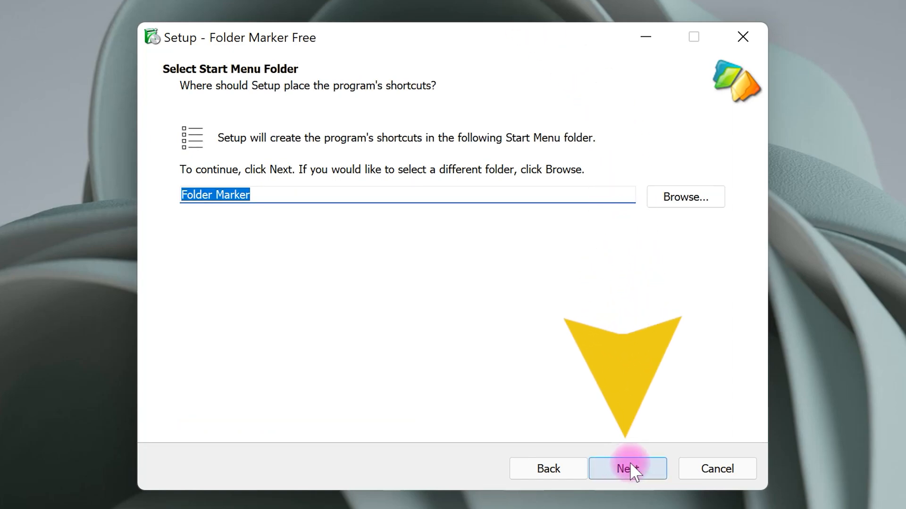
pyautogui.click(627, 469)
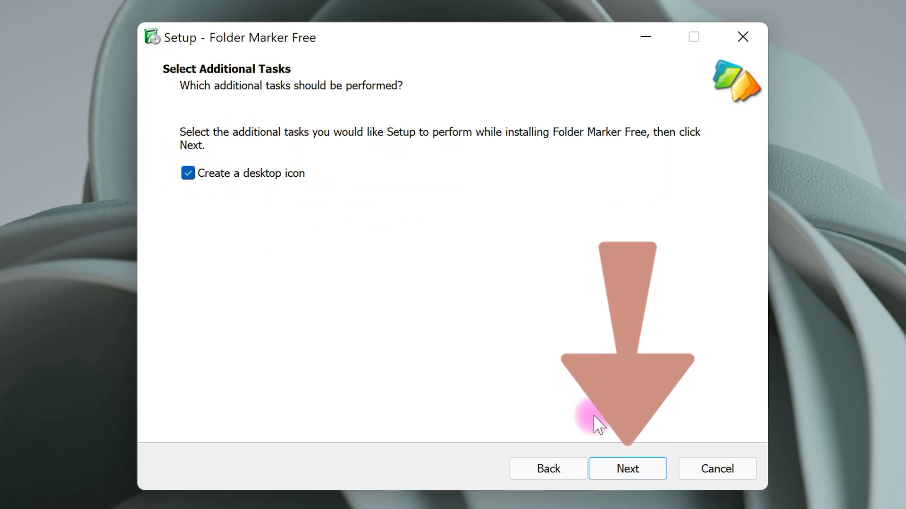
pyautogui.click(628, 469)
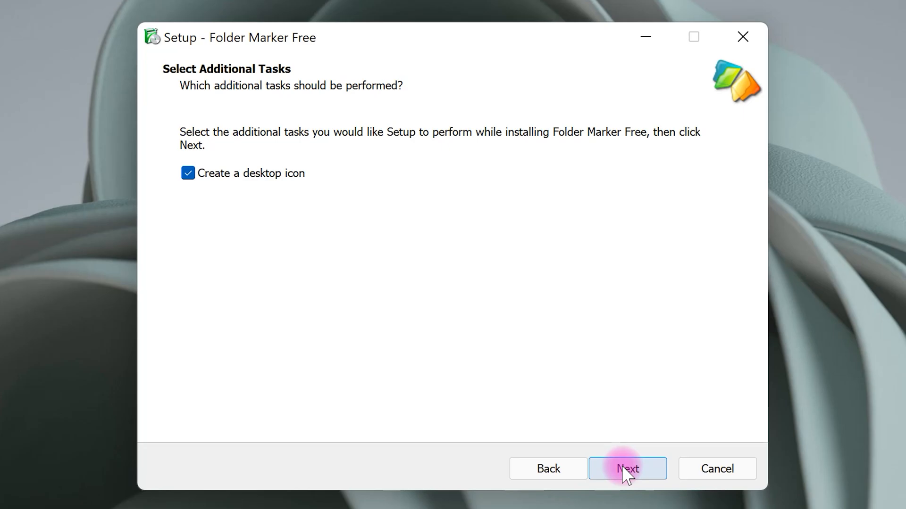
pyautogui.click(628, 469)
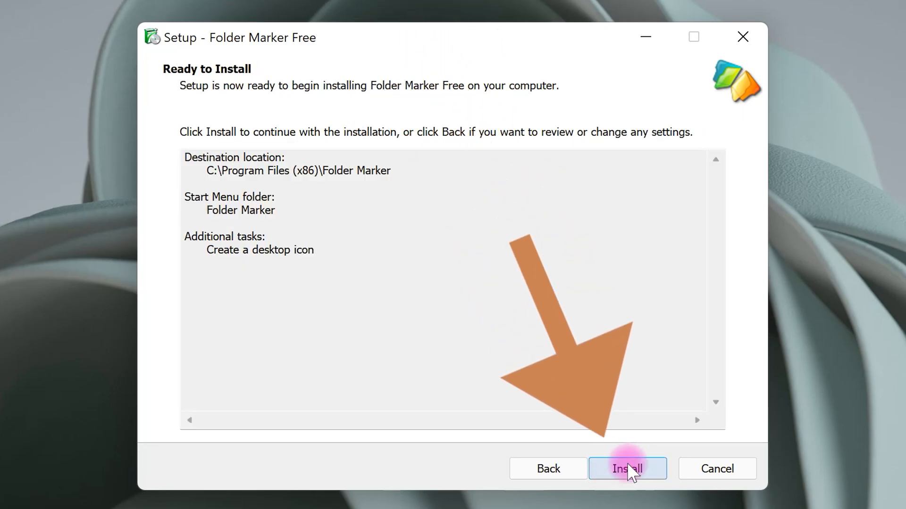
pyautogui.click(627, 469)
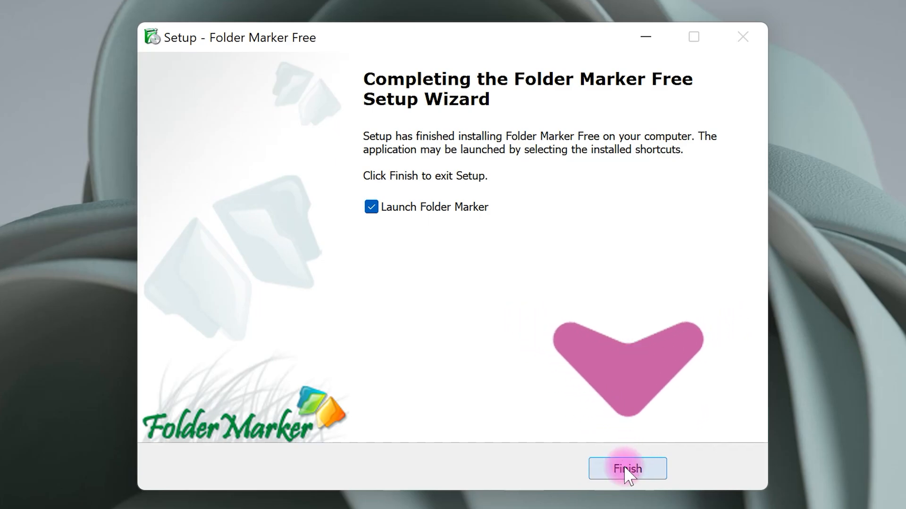
pyautogui.click(626, 469)
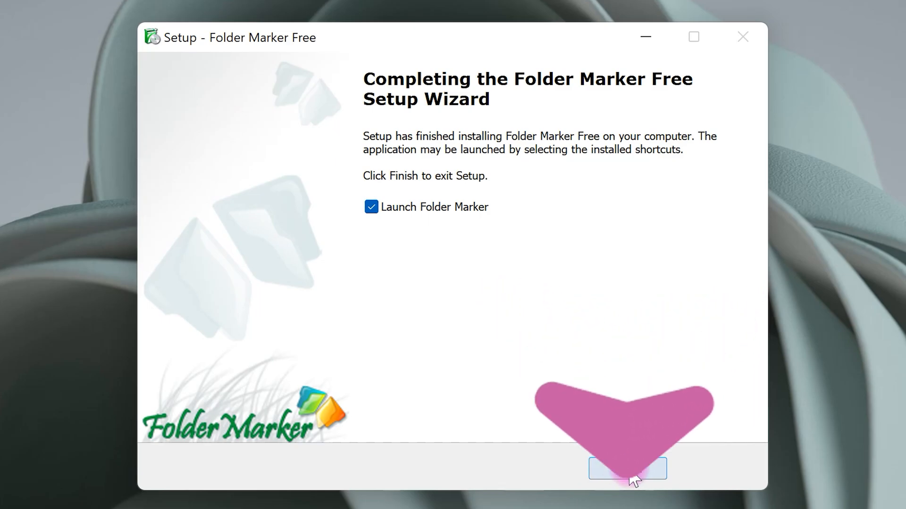
pyautogui.click(627, 469)
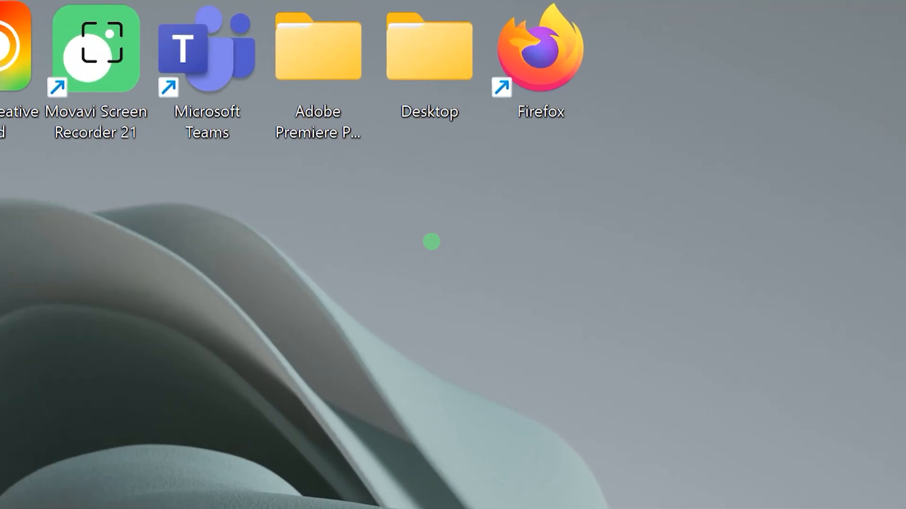
# Step: Mark the Desktop folder black and the Adobe Premiere Pro Auto-Save folder as Work Files via Mark Folder
pyautogui.click(429, 52)
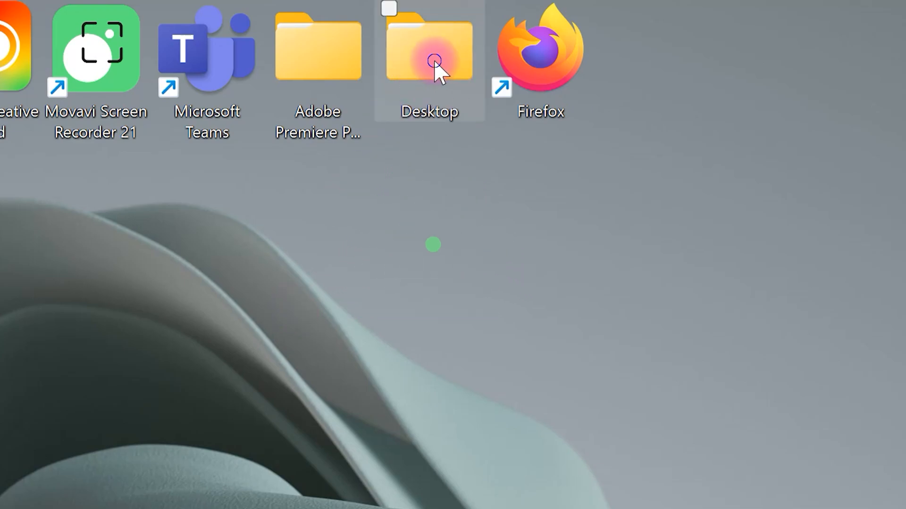
pyautogui.rightClick(429, 49)
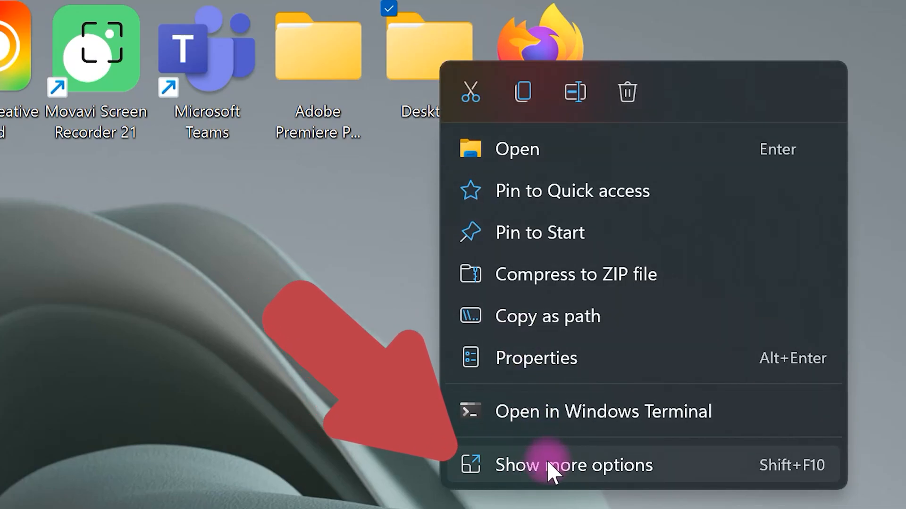
pyautogui.click(573, 465)
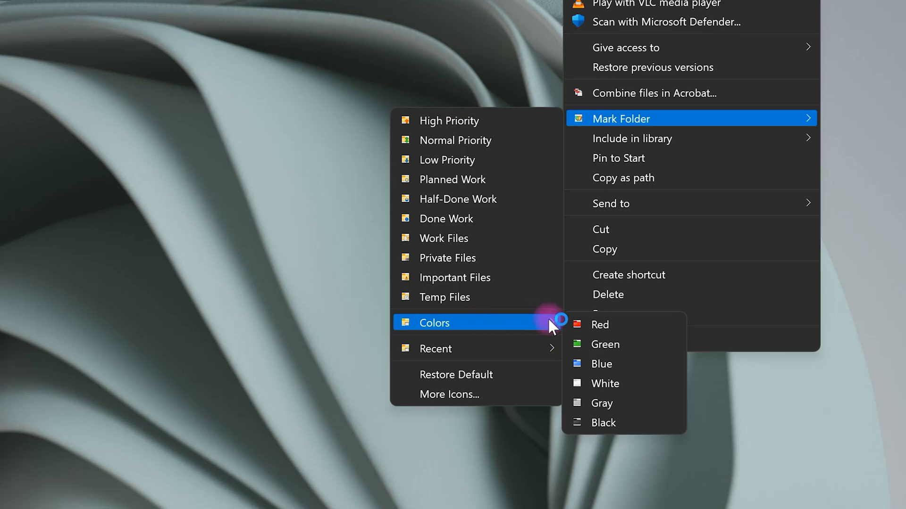
pyautogui.moveTo(603, 422)
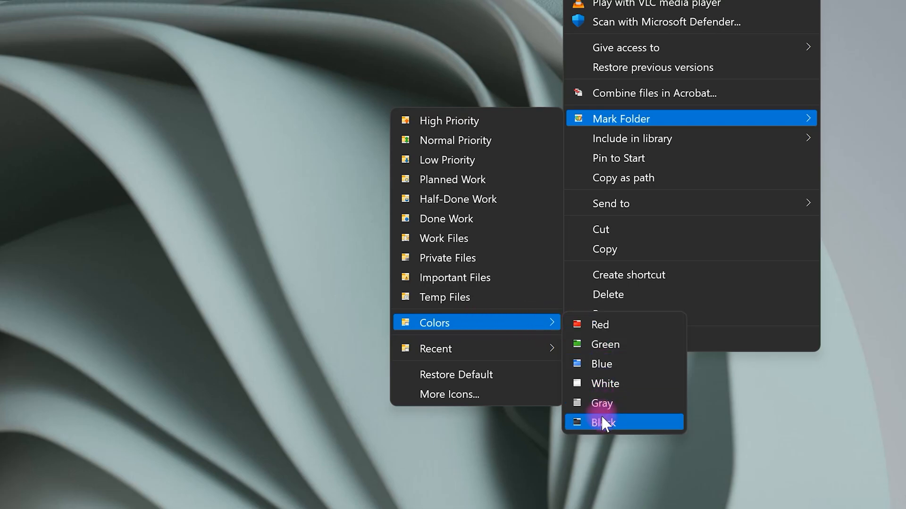
pyautogui.click(603, 422)
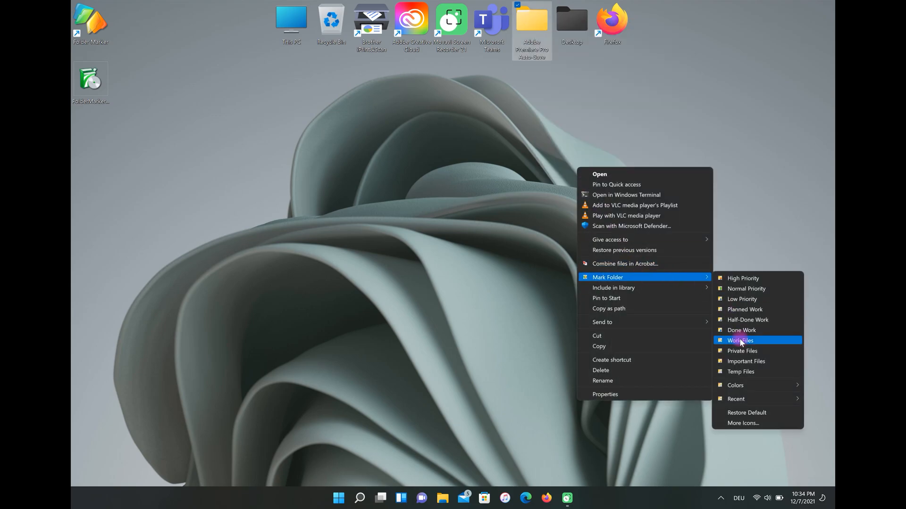
pyautogui.click(740, 340)
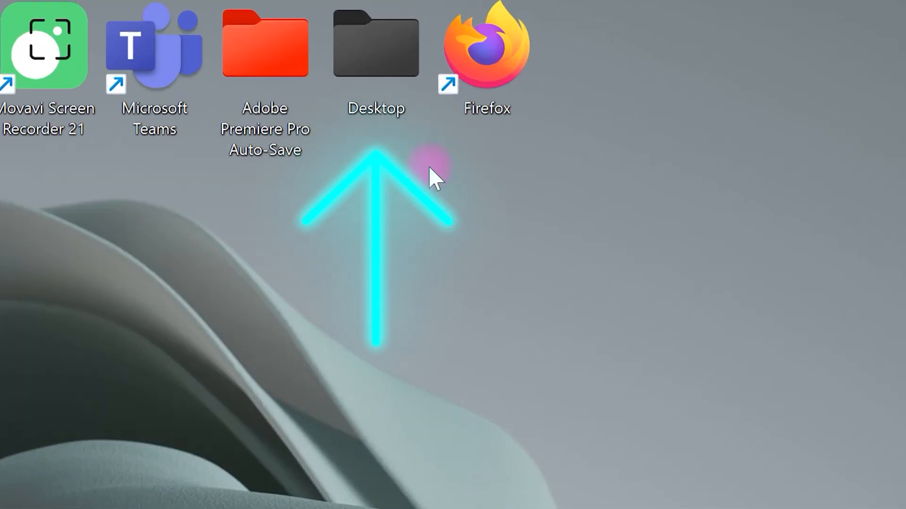
# Step: Bring up the full actions menu for the black Desktop folder to restore its default icon
pyautogui.click(376, 52)
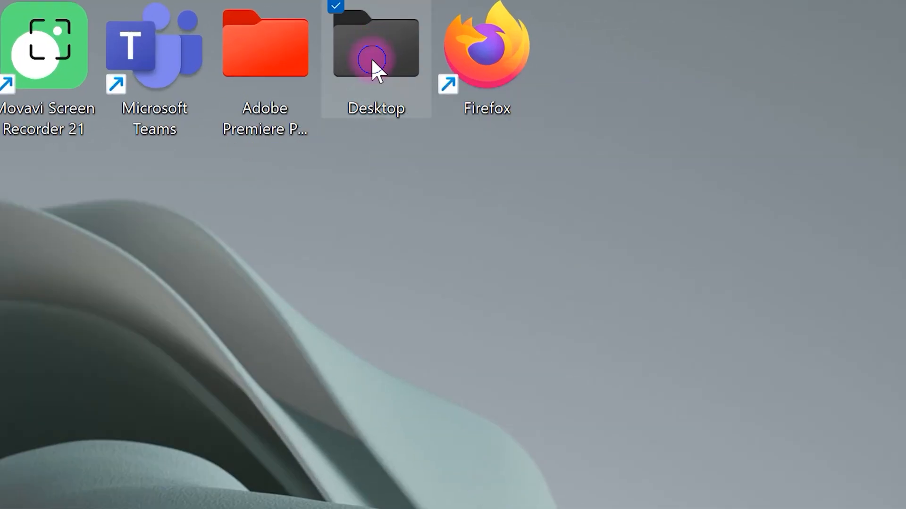
pyautogui.rightClick(376, 63)
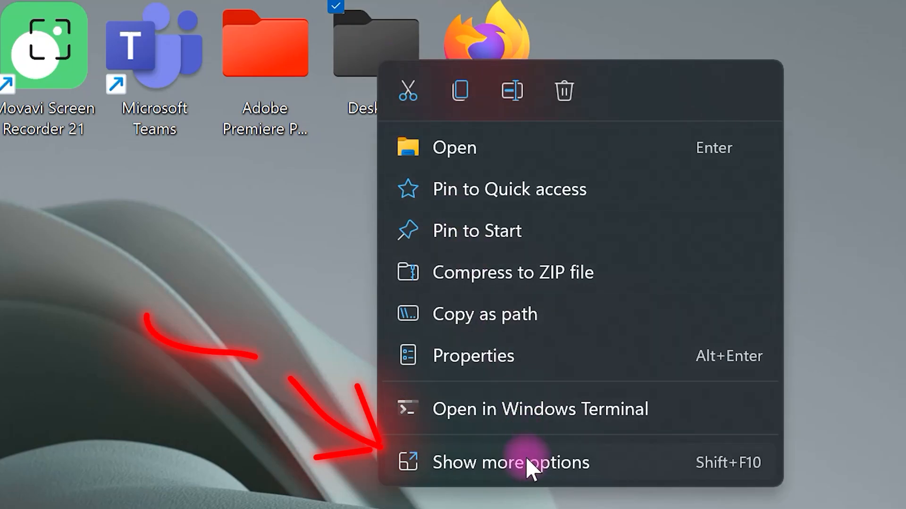
pyautogui.click(510, 462)
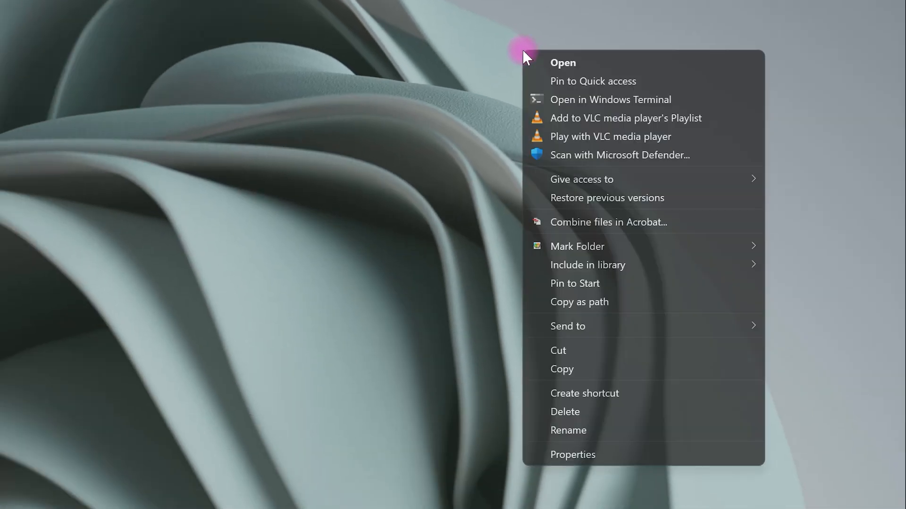
pyautogui.moveTo(606, 246)
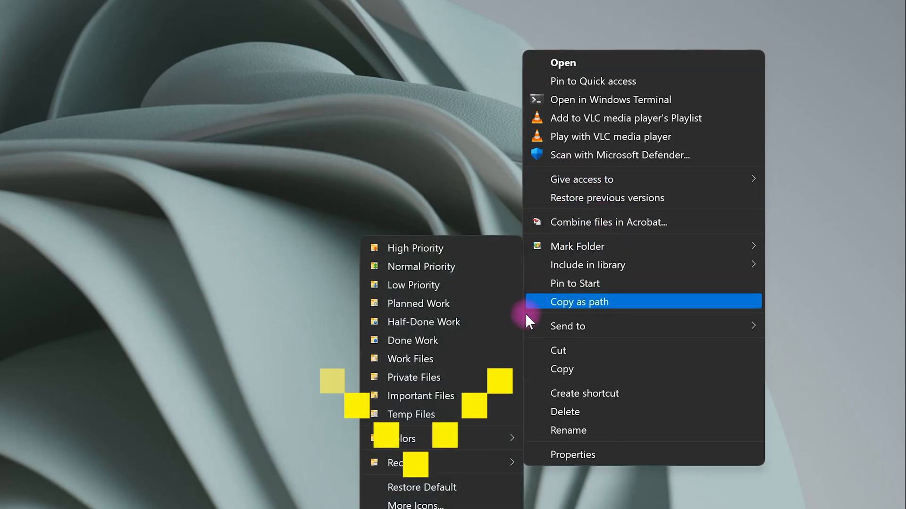
pyautogui.moveTo(441, 487)
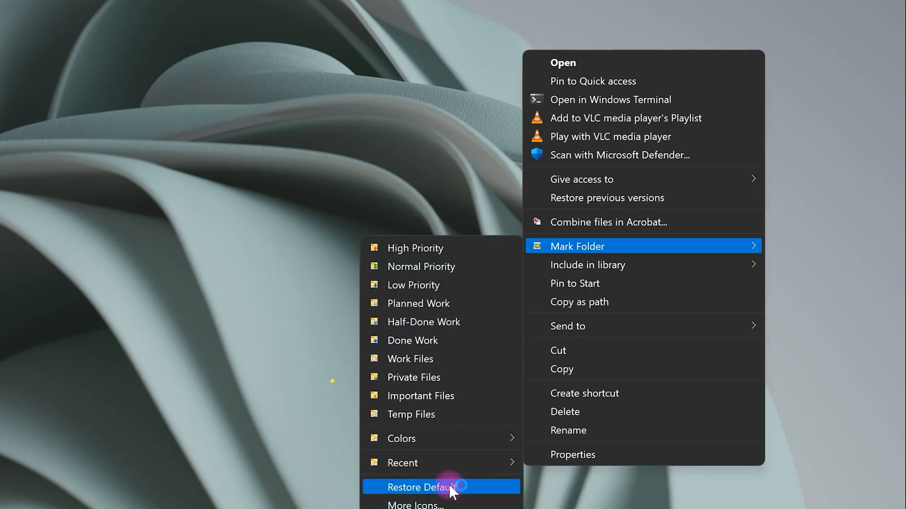